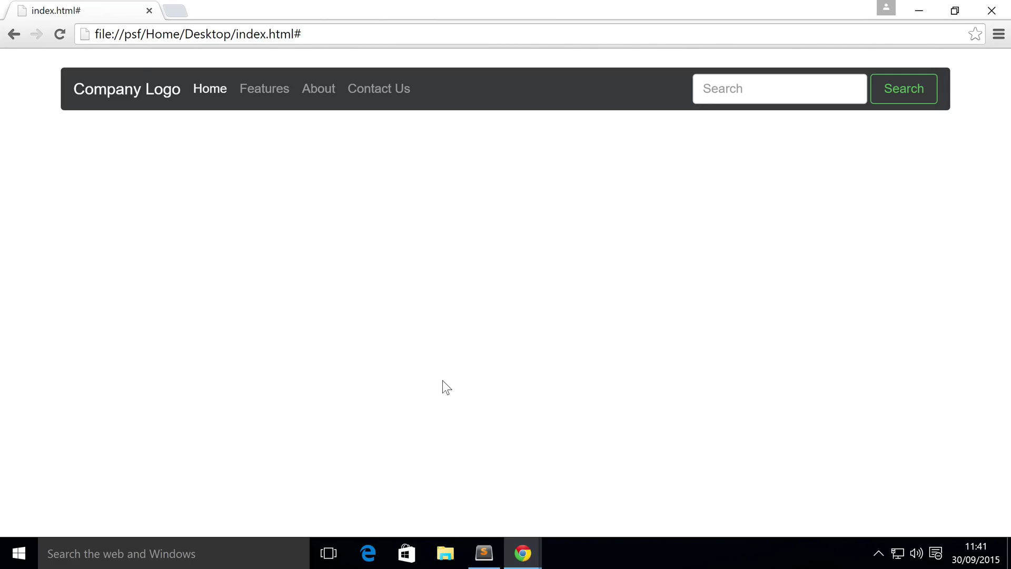
{"action": "mouse_move", "coordinate": [656, 153]}
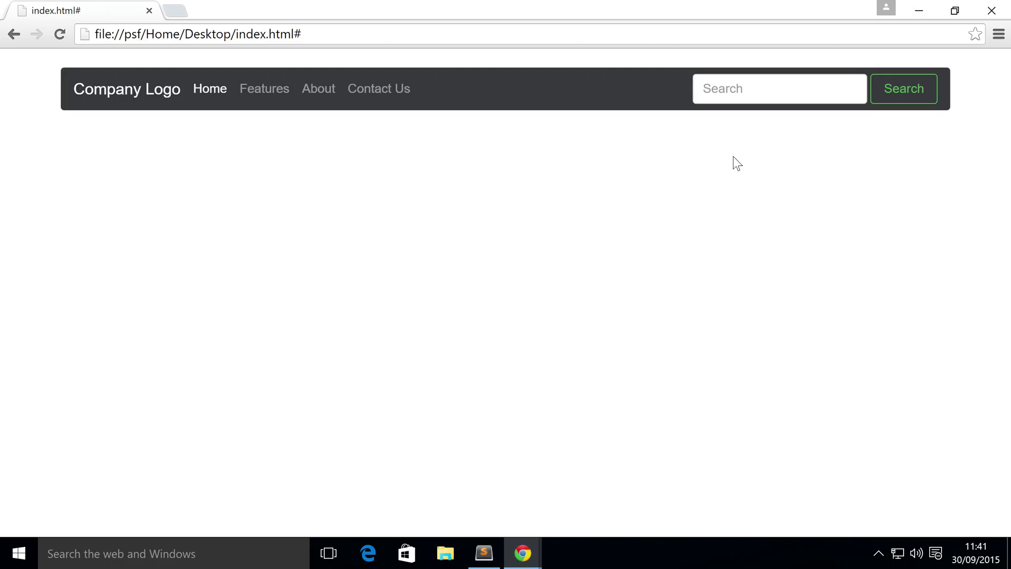
{"action": "mouse_move", "coordinate": [665, 186]}
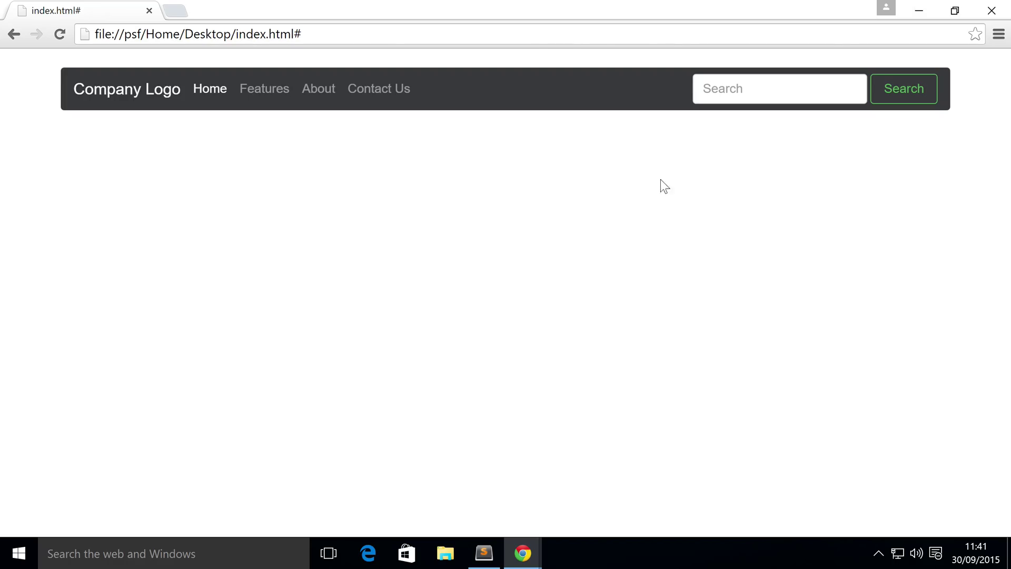
Step: Add the collapse class and id="Nav1" to the dark navbar's nav tag
{"action": "left_click", "coordinate": [484, 553]}
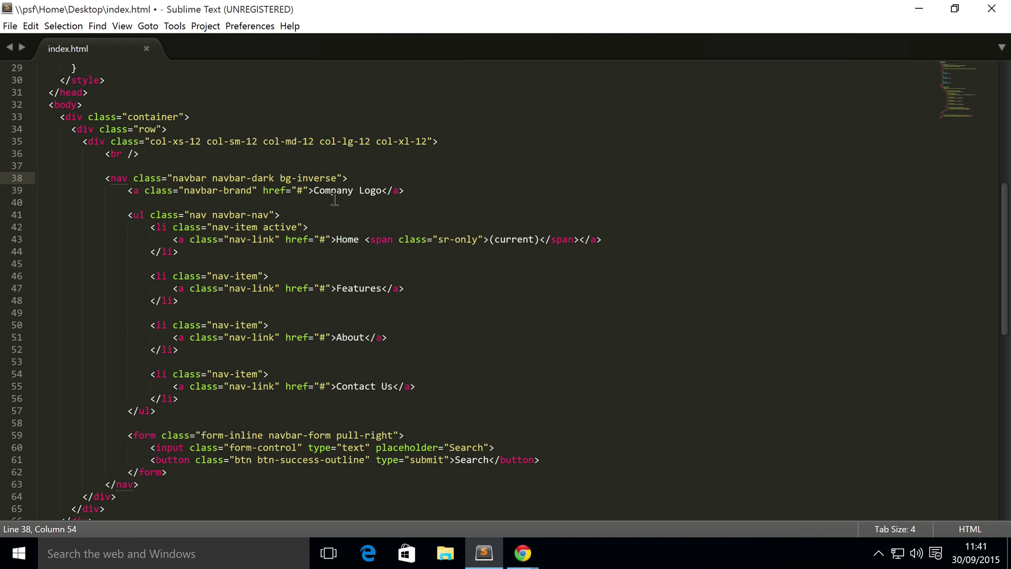
{"action": "type", "text": "coll"}
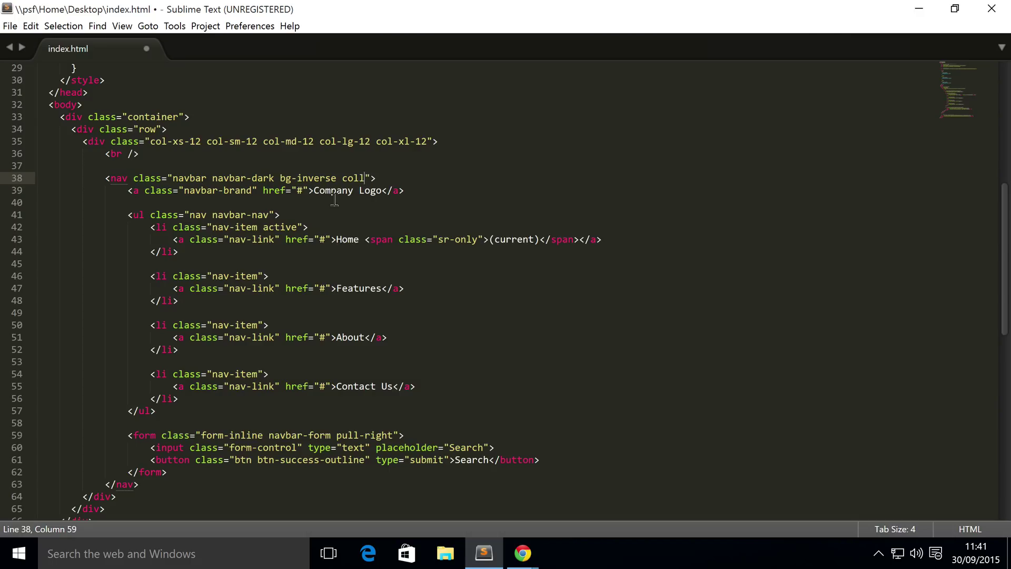
{"action": "type", "text": "apse"}
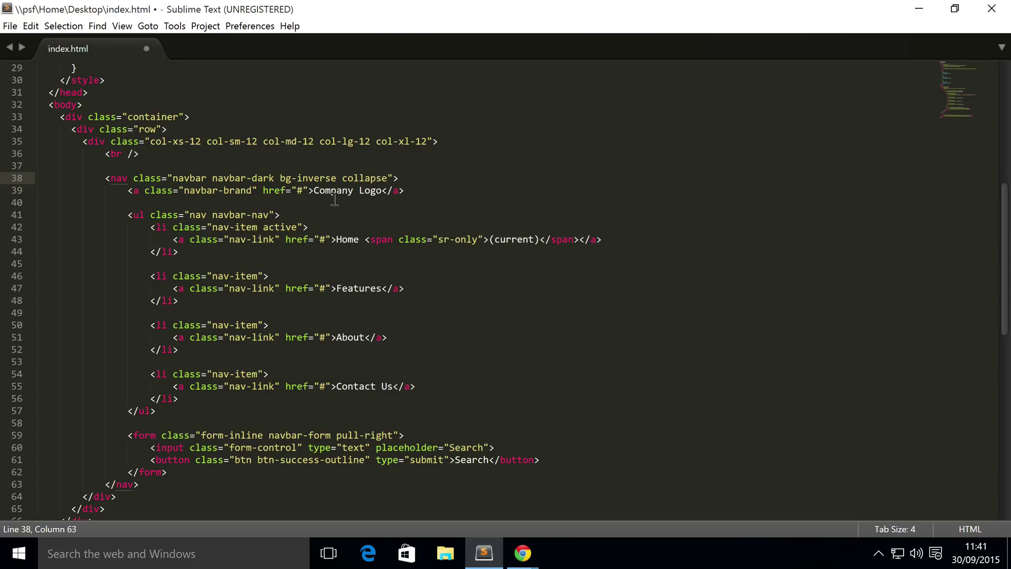
{"action": "type", "text": "id="}
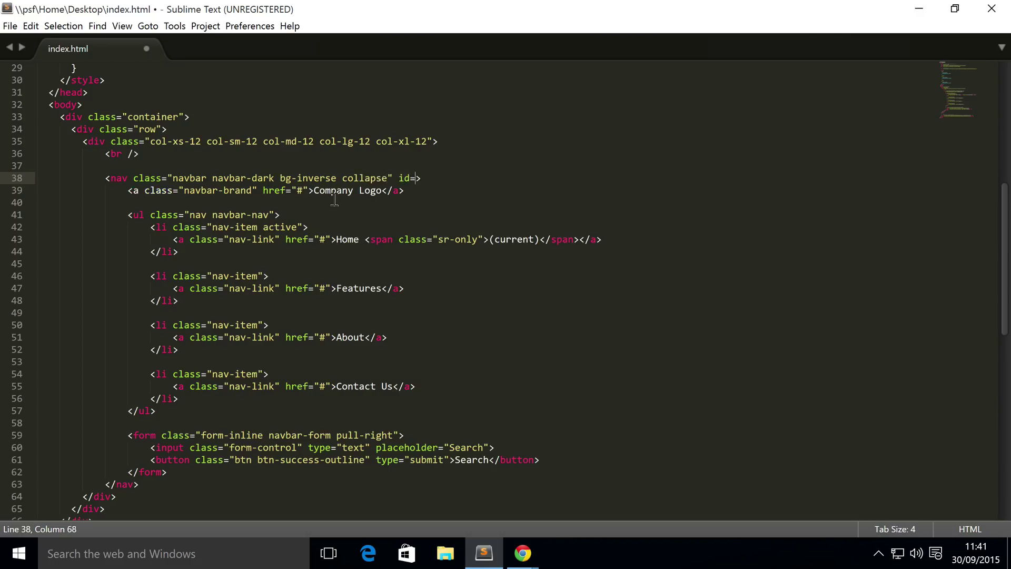
{"action": "type", "text": "\""}
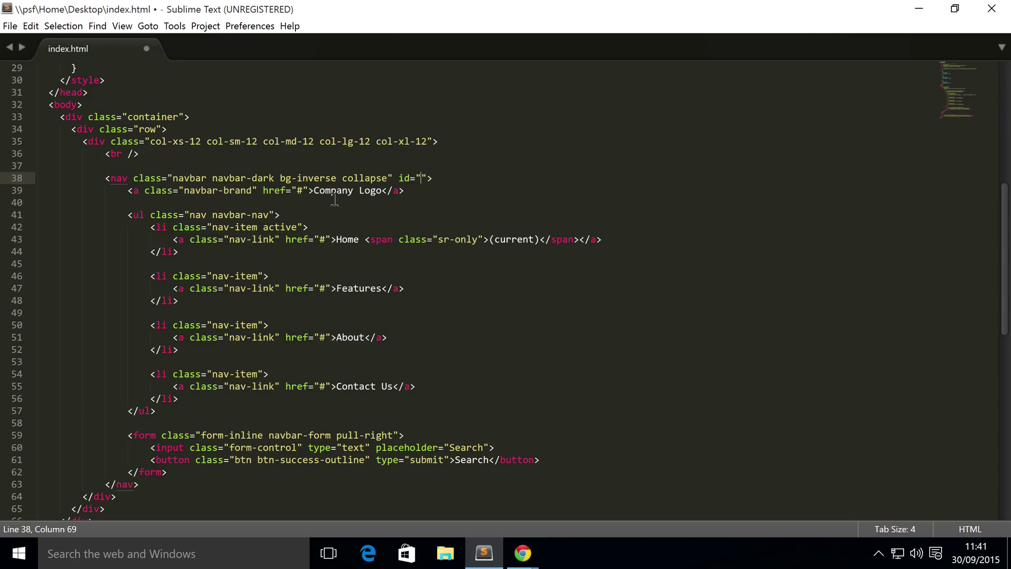
{"action": "type", "text": "Nav1"}
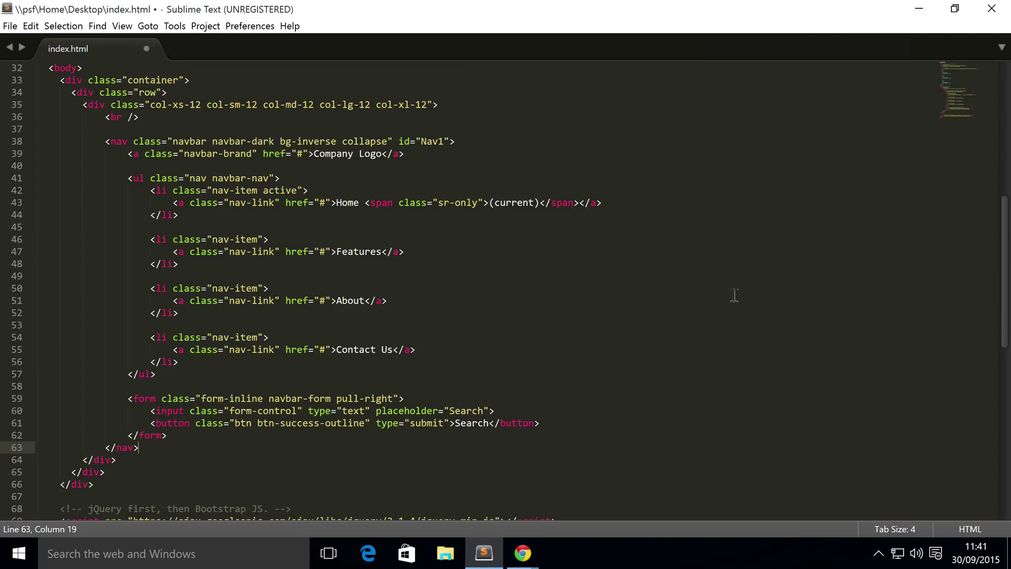
Step: Write a second empty <nav class="navbar navbar-light bg-faded"> after the dark navbar
{"action": "type", "text": "<"}
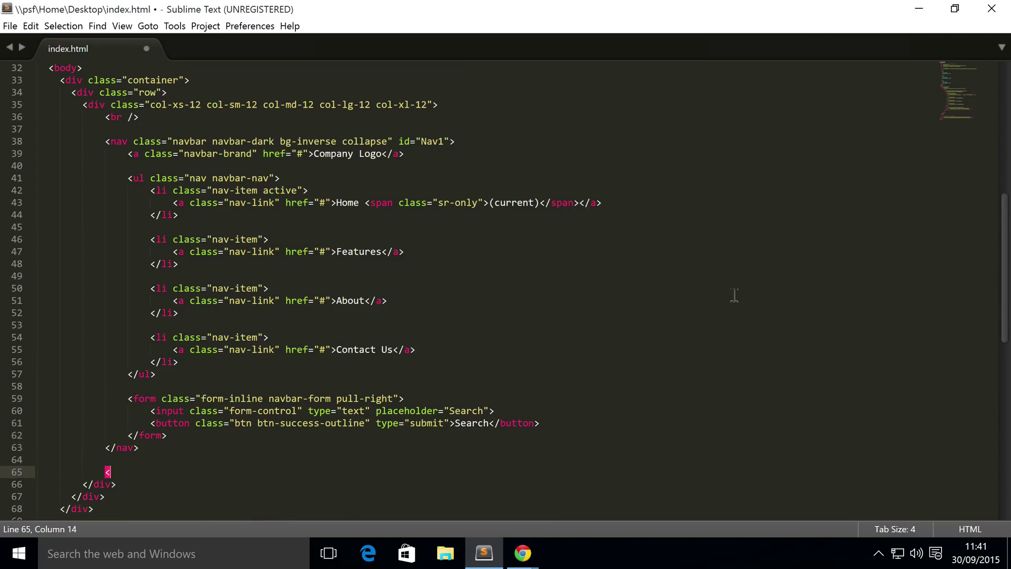
{"action": "type", "text": "nav class="}
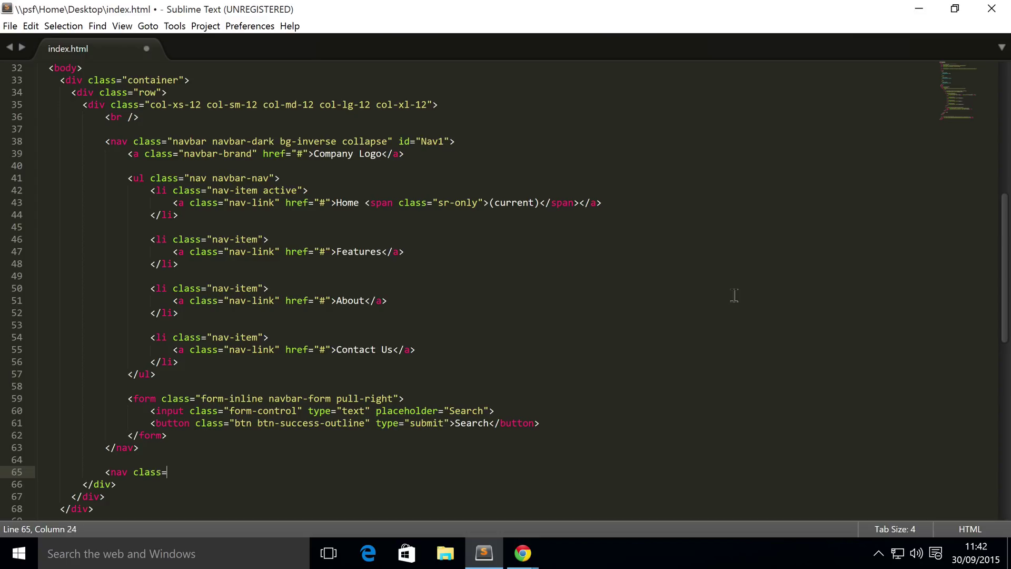
{"action": "type", "text": "\"nav\""}
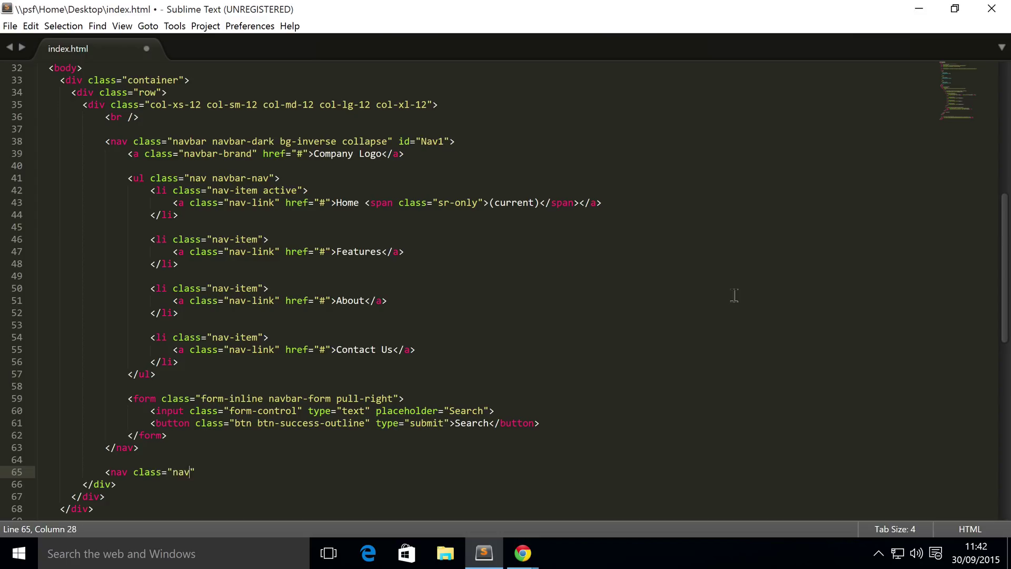
{"action": "type", "text": "bar"}
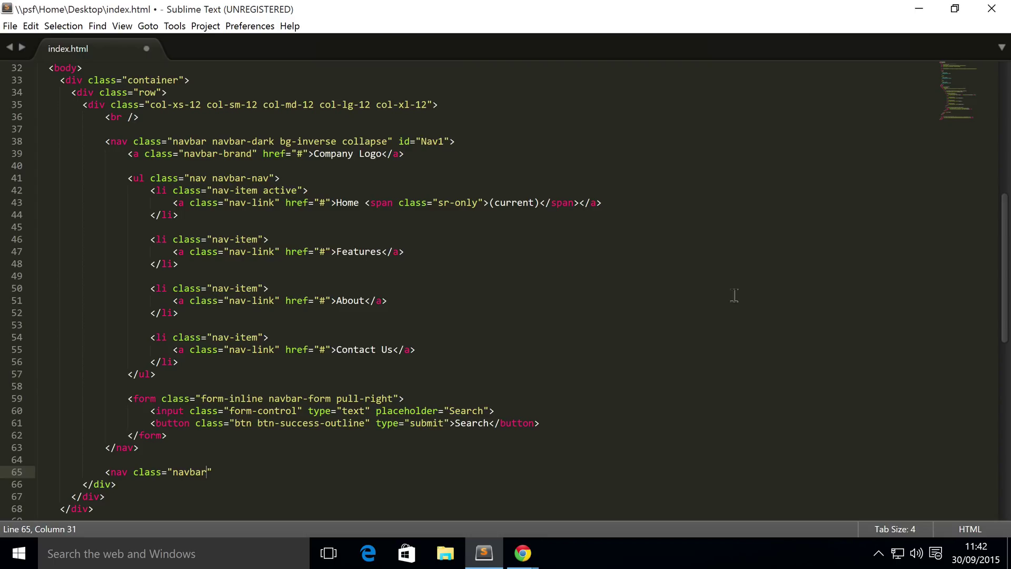
{"action": "type", "text": "navbar"}
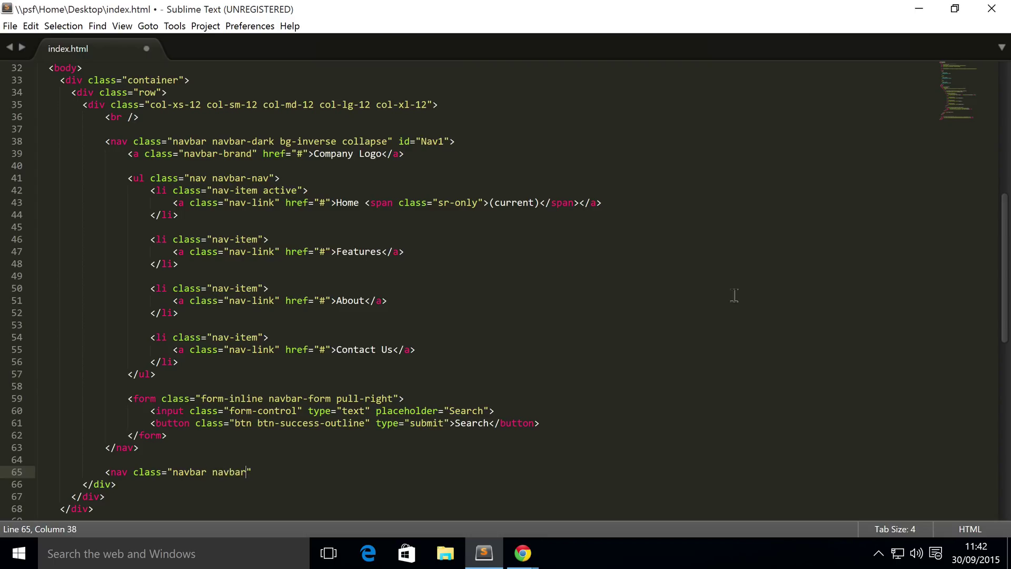
{"action": "type", "text": "-light bg-fa"}
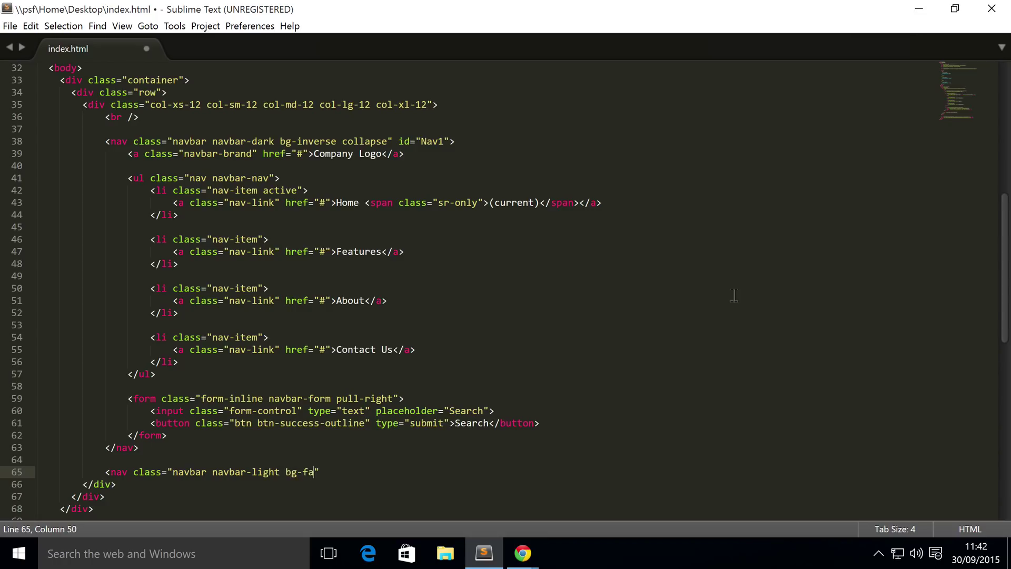
{"action": "type", "text": "ded\""}
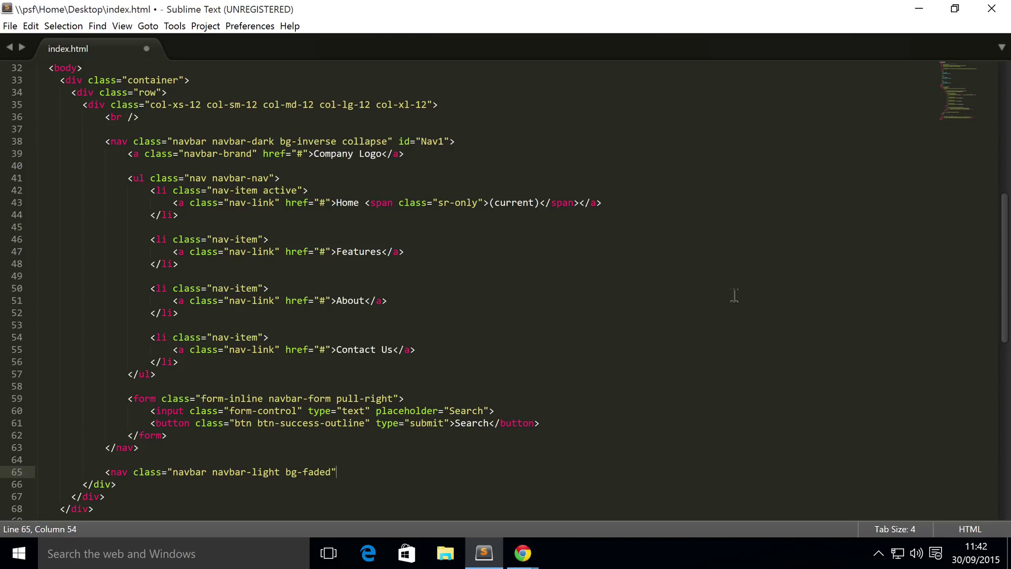
{"action": "type", "text": "<"}
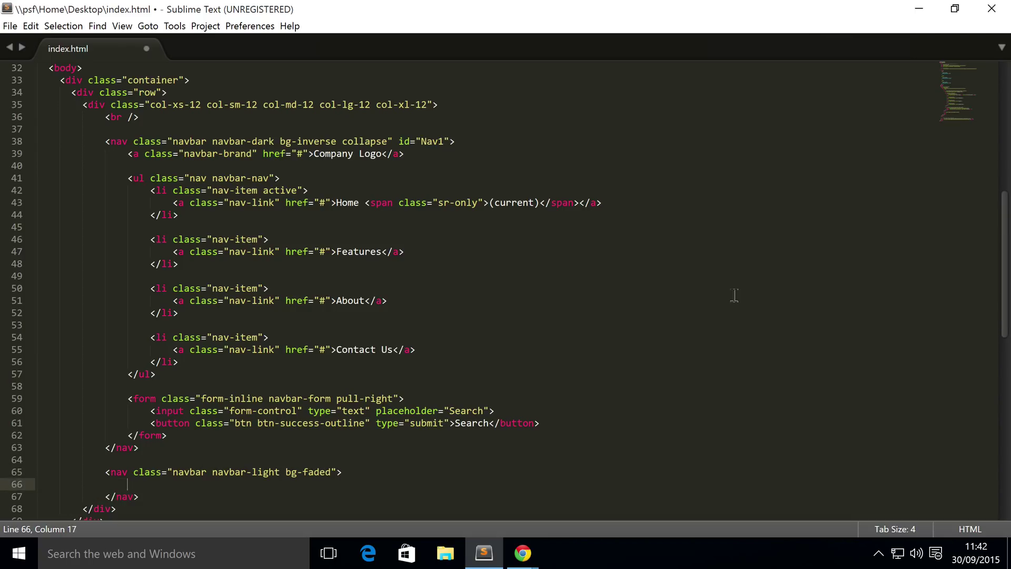
Step: Add a button with class navbar-toggler and type="button" inside the light nav
{"action": "type", "text": "<butt"}
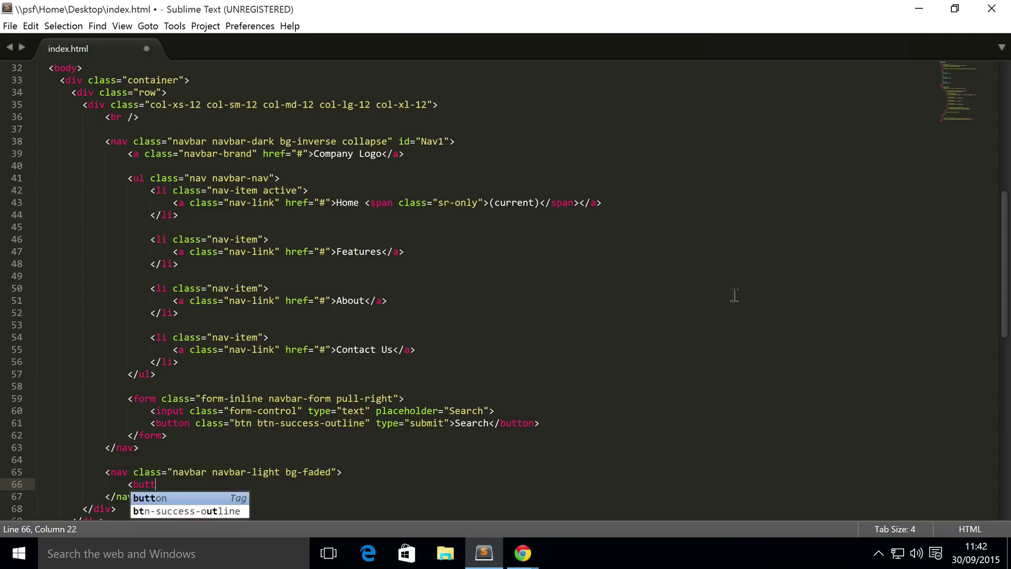
{"action": "key", "text": "Tab"}
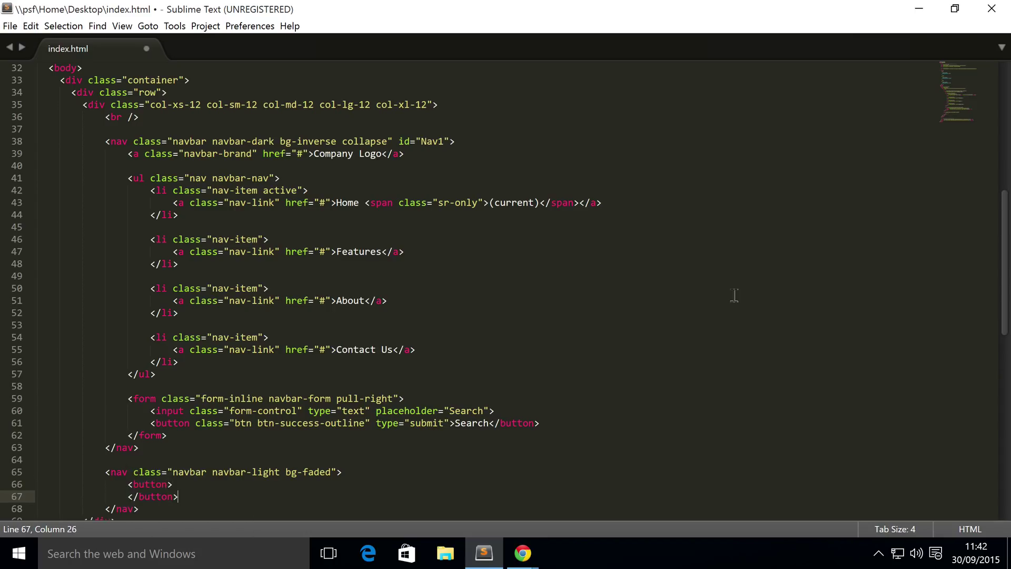
{"action": "type", "text": "class=\""}
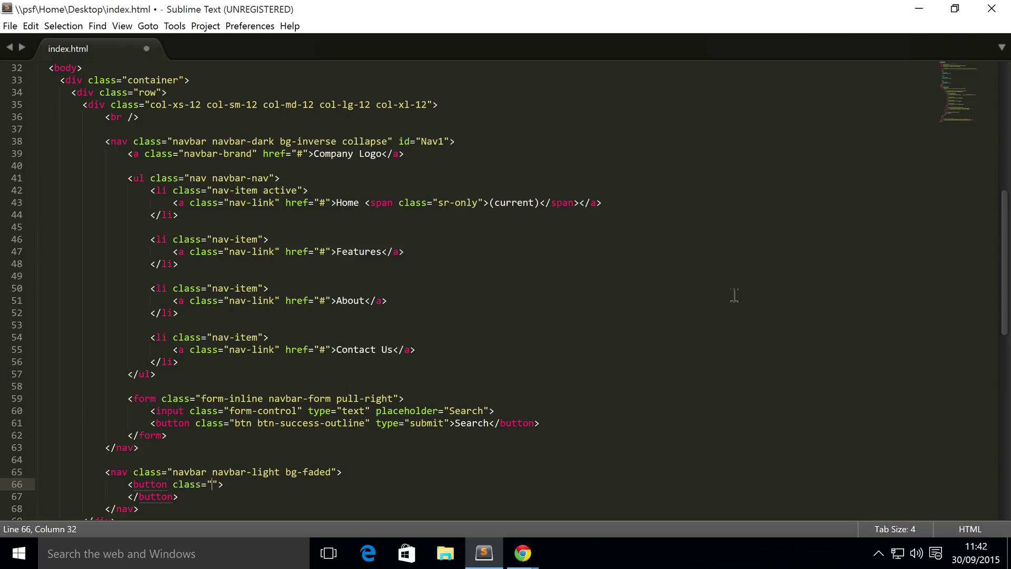
{"action": "type", "text": "navbar-"}
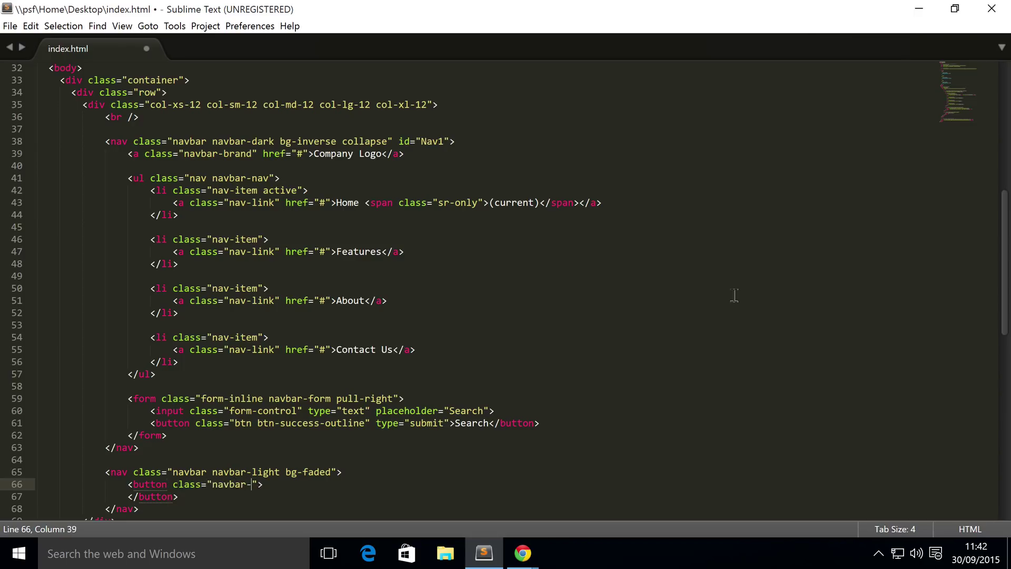
{"action": "type", "text": "toggl"}
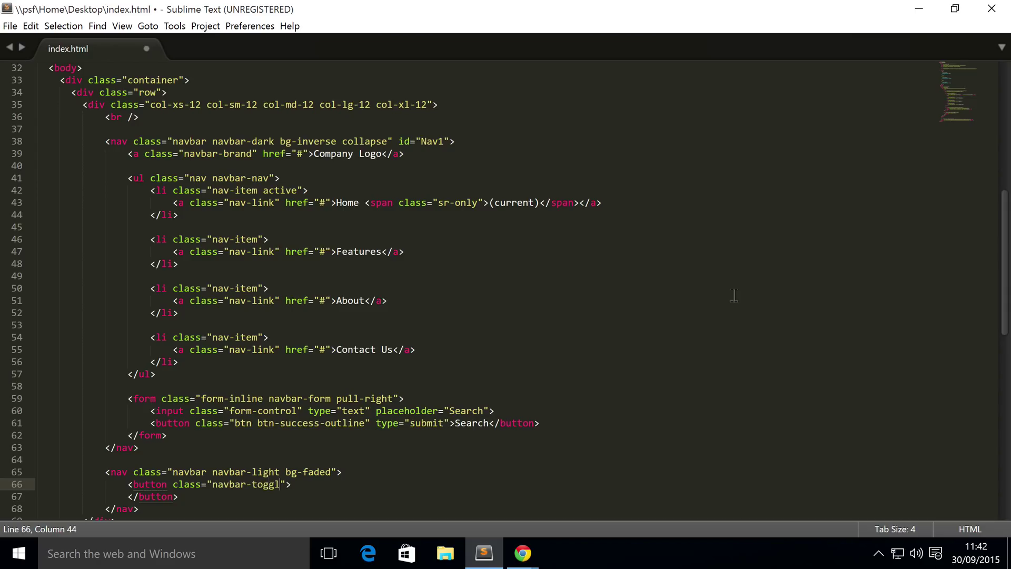
{"action": "type", "text": "er\""}
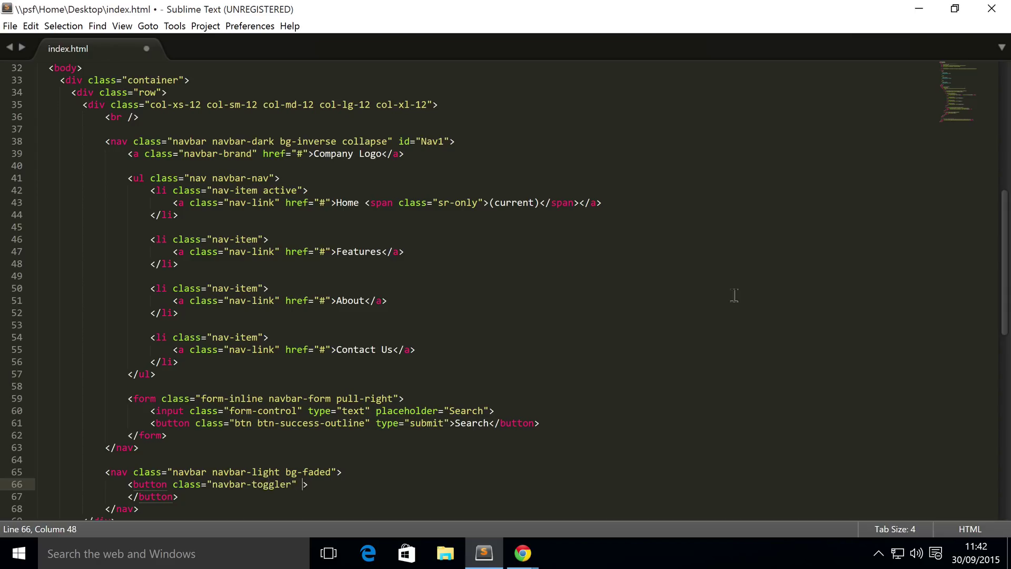
{"action": "type", "text": "type=\"b\""}
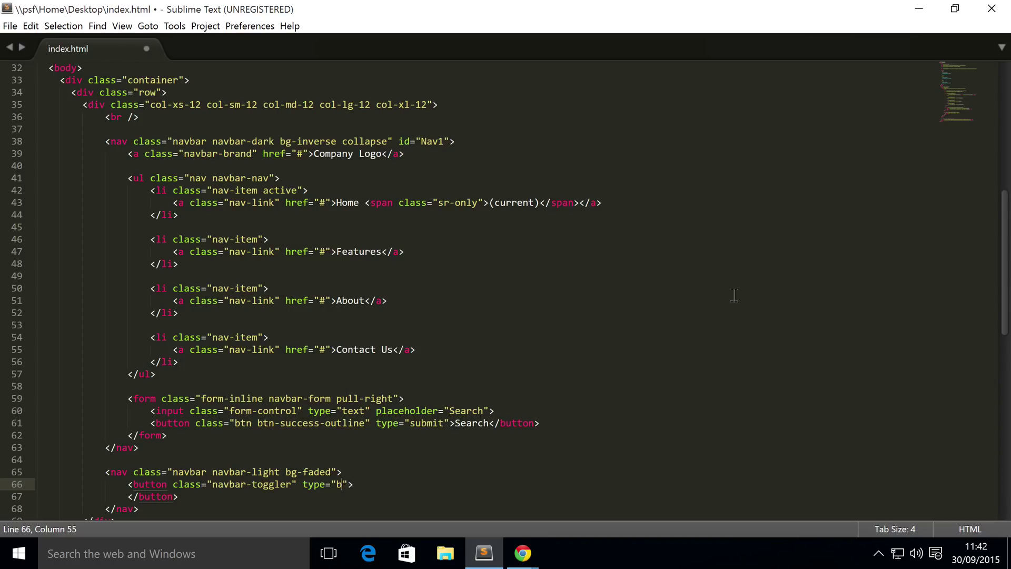
{"action": "type", "text": "utton\" dat"}
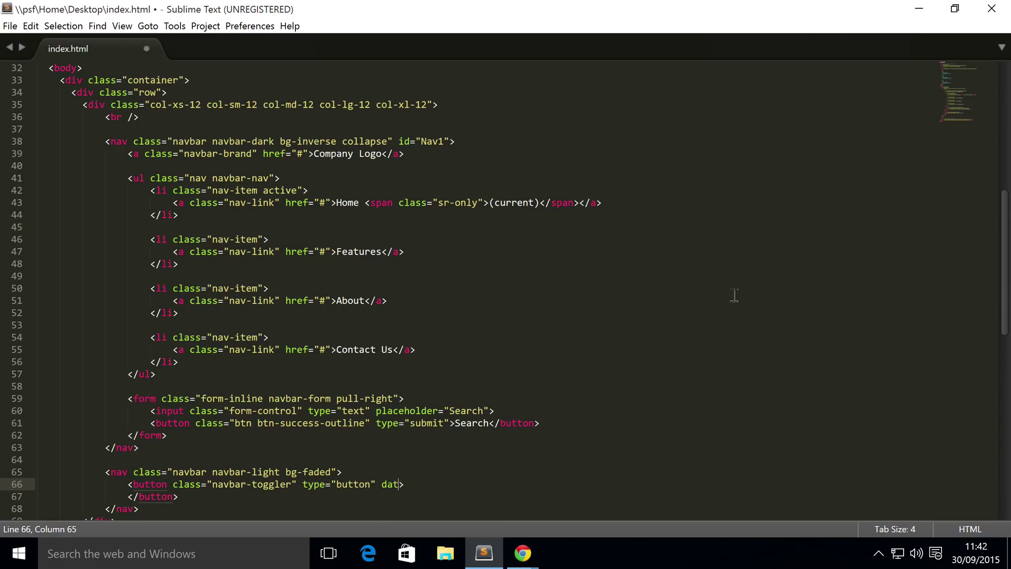
Step: Give the button data-toggle="collapse" and data-target Nav1 copied from the dark nav's id
{"action": "type", "text": "a-togg"}
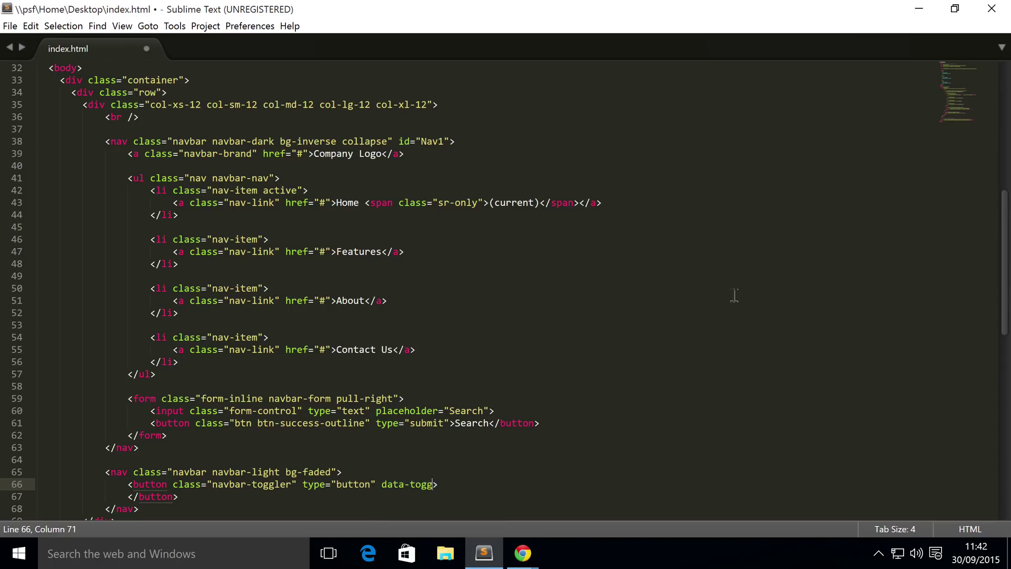
{"action": "type", "text": "le=\"\""}
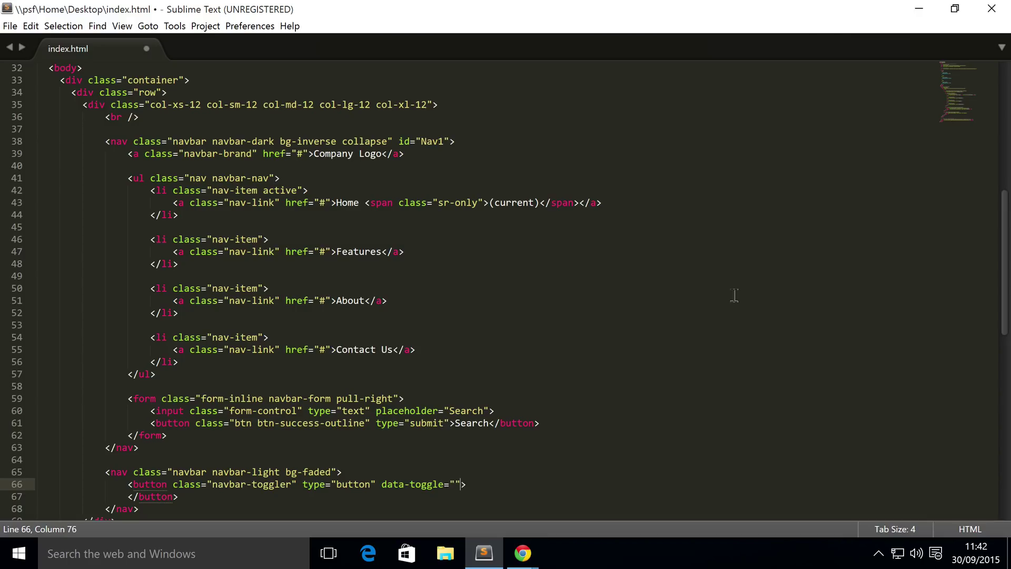
{"action": "type", "text": "collapse"}
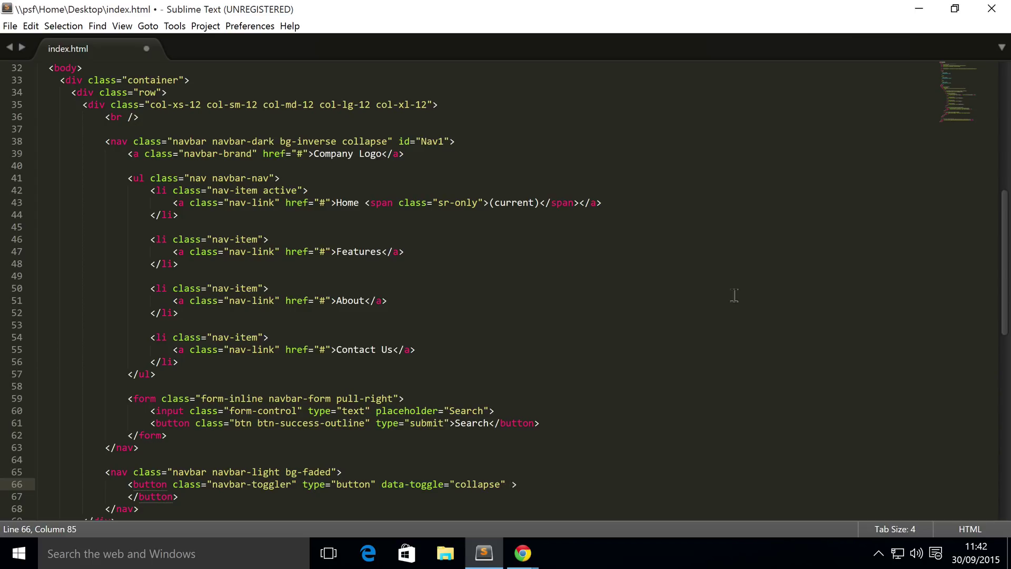
{"action": "type", "text": "data-"}
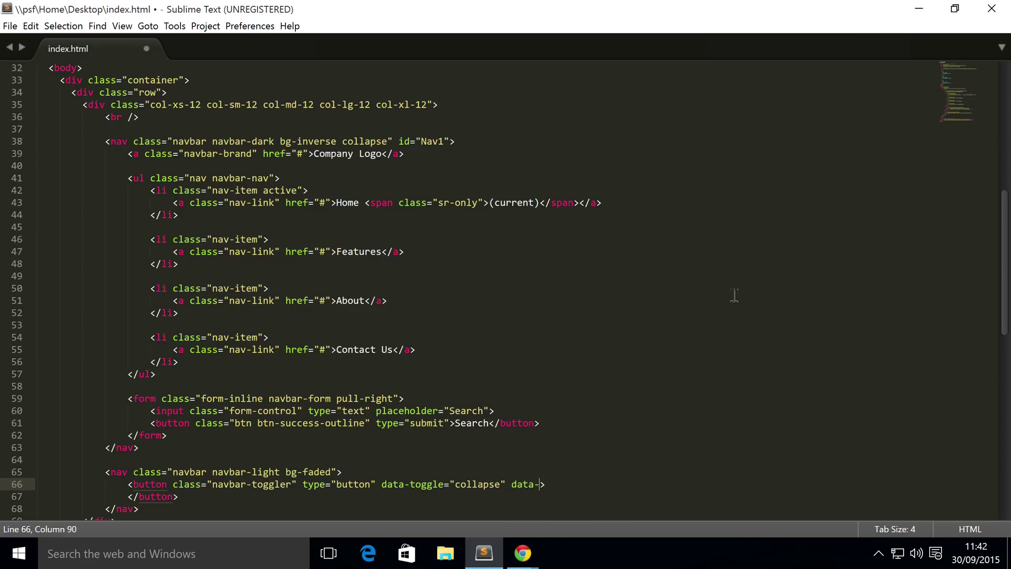
{"action": "type", "text": "target>"}
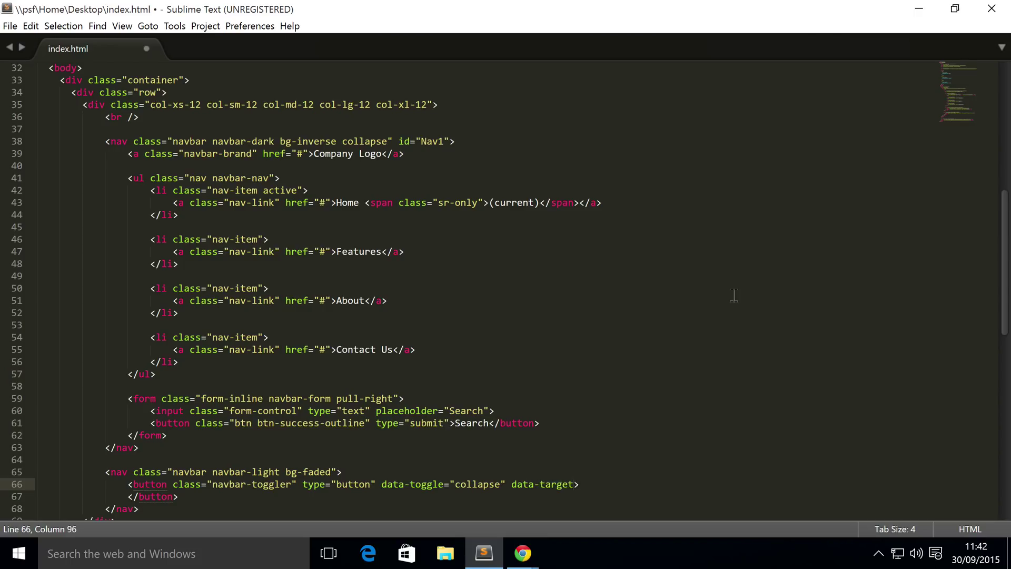
{"action": "type", "text": "\"\""}
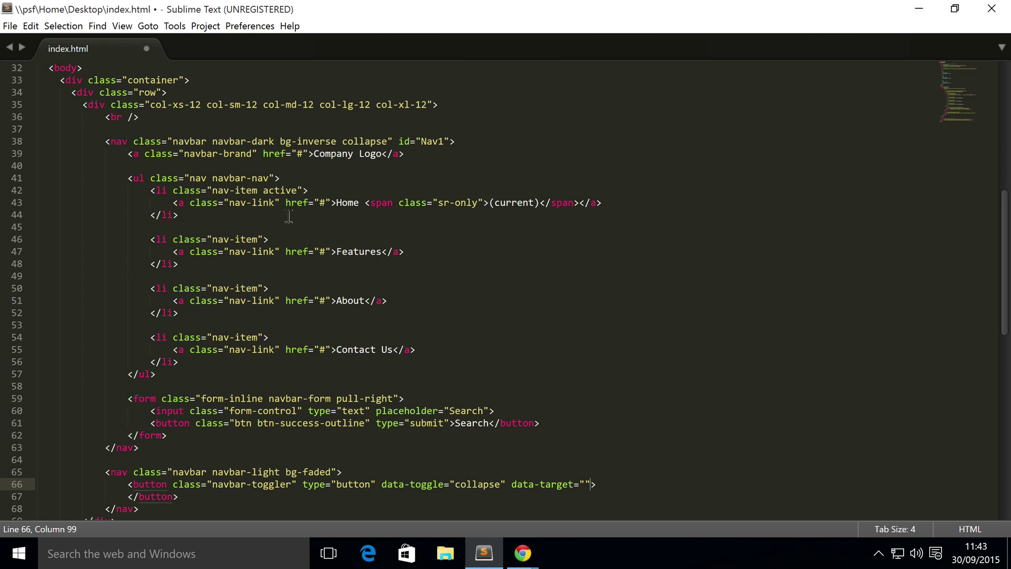
{"action": "double_click", "coordinate": [432, 140]}
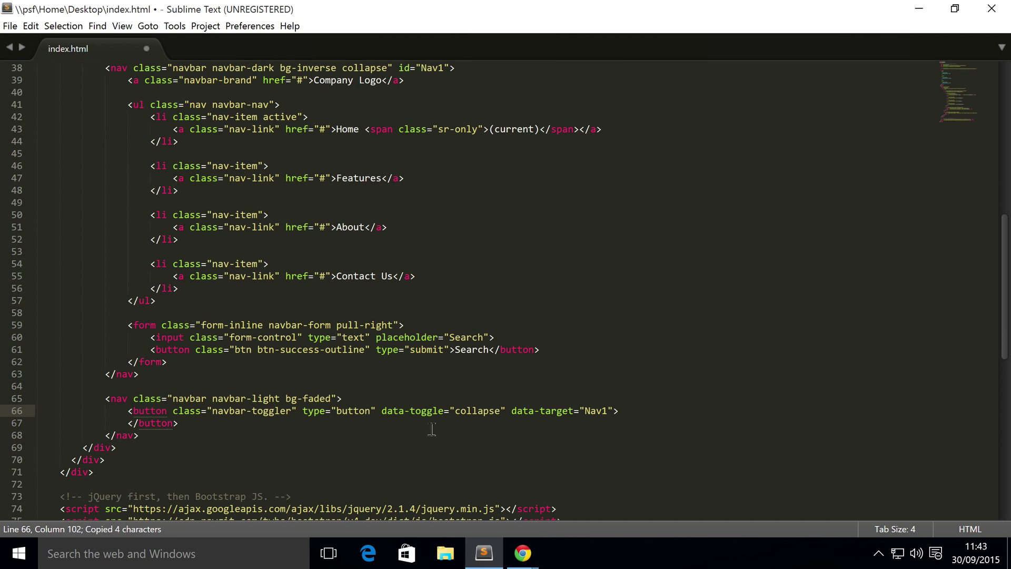
{"action": "key", "text": "enter"}
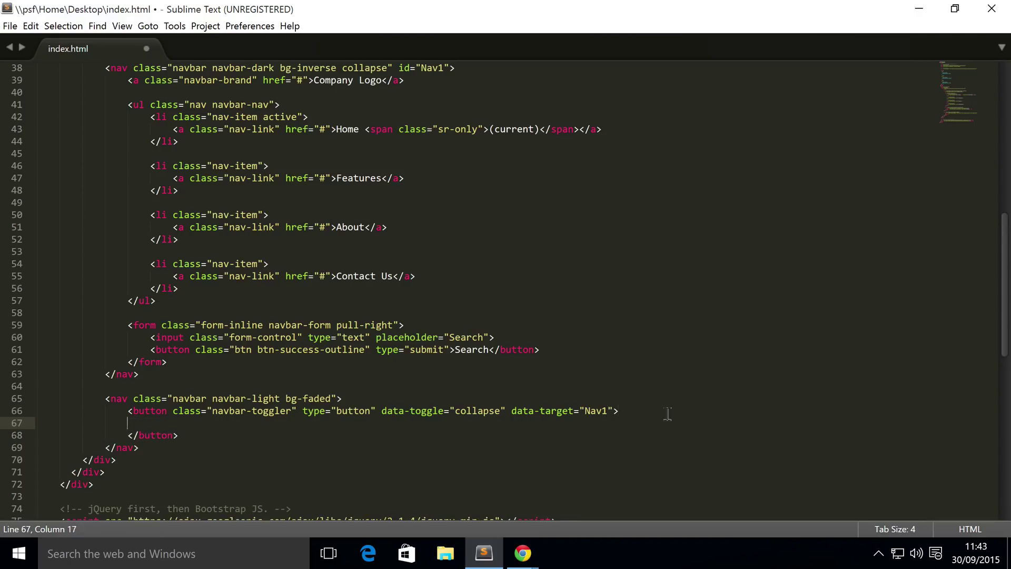
Step: Insert the &#9776; hamburger entity as the toggler button's label and save index.html
{"action": "type", "text": "&"}
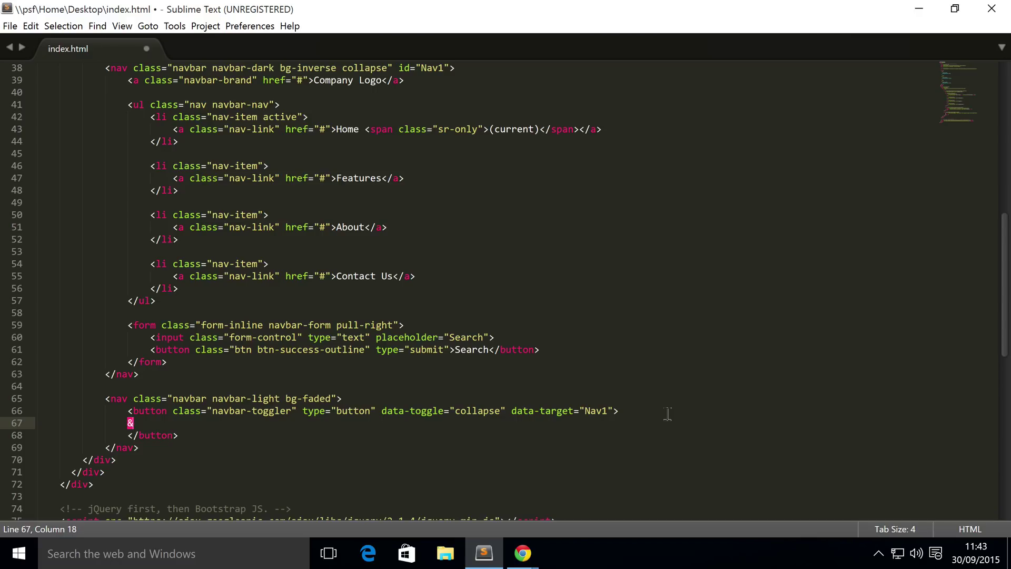
{"action": "type", "text": "#"}
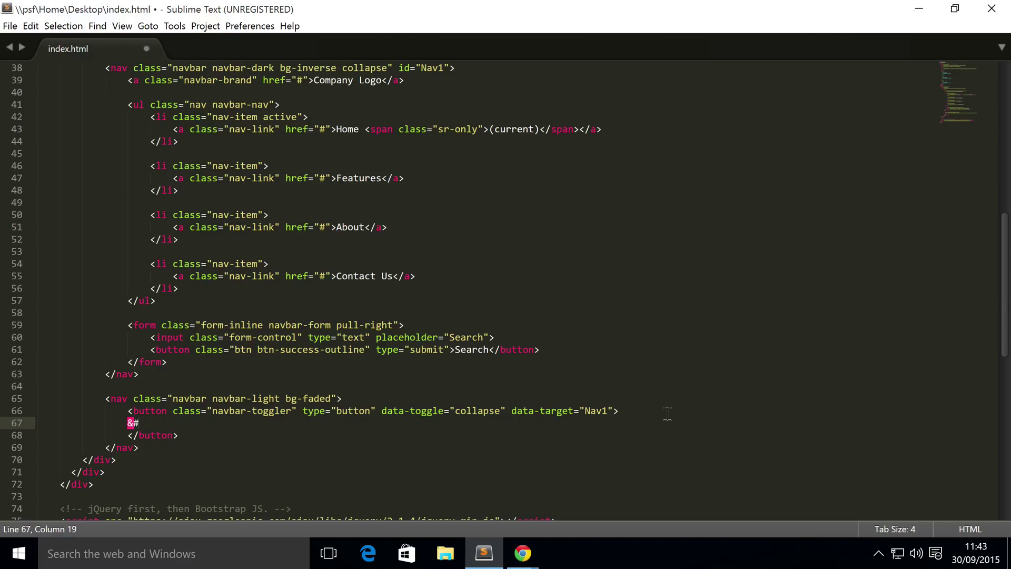
{"action": "type", "text": "977"}
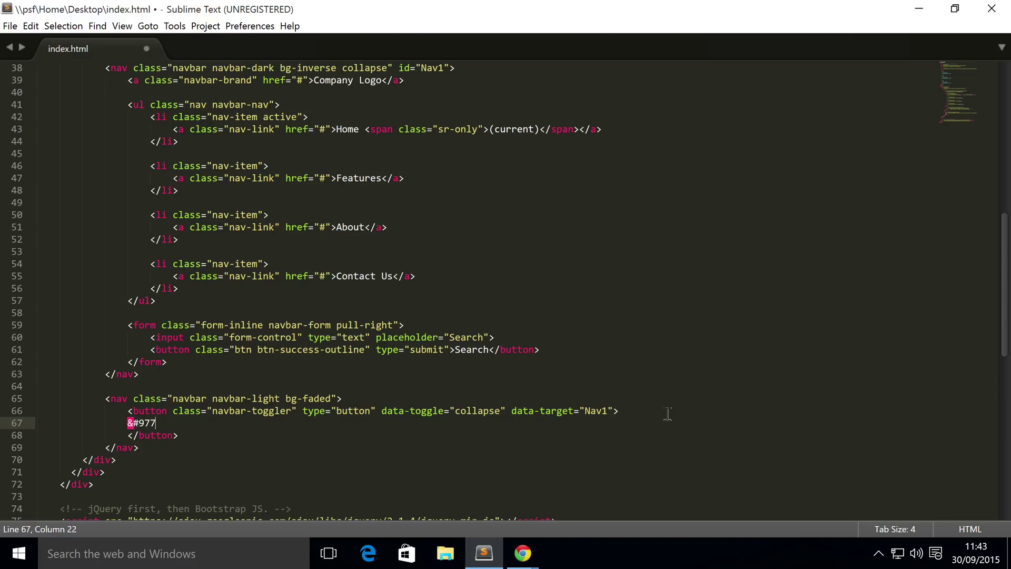
{"action": "type", "text": "6;"}
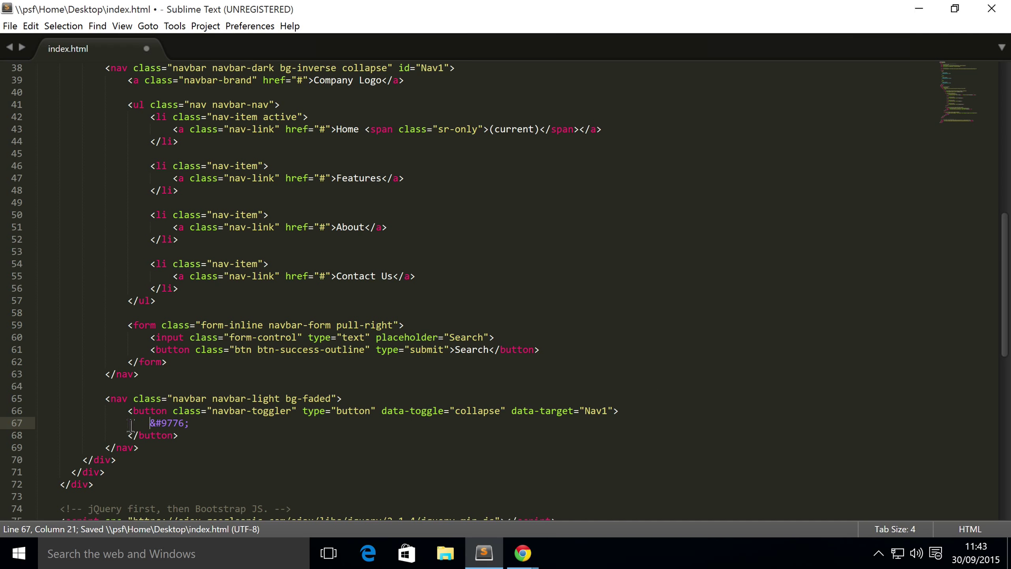
{"action": "double_click", "coordinate": [169, 422]}
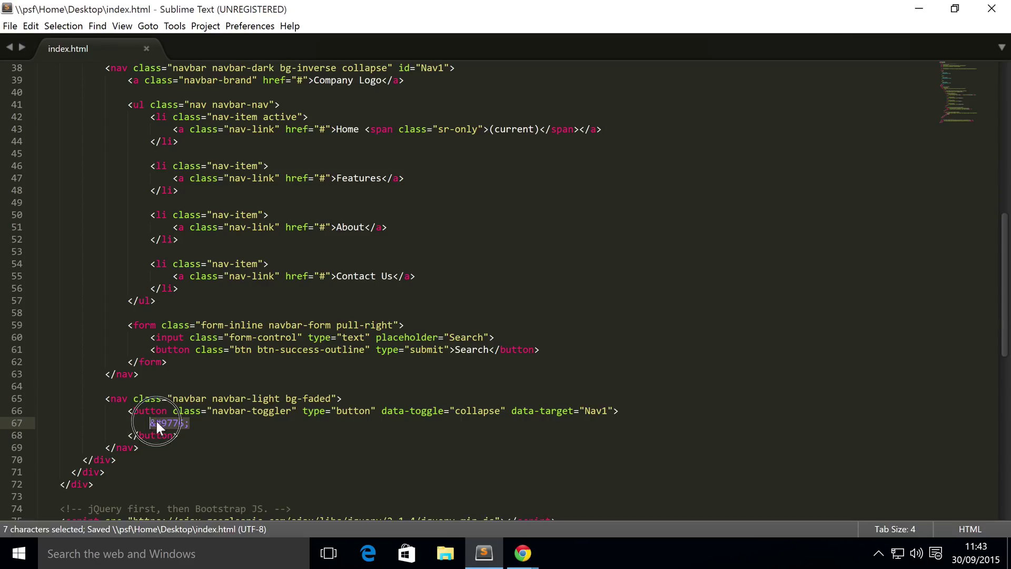
{"action": "left_click", "coordinate": [167, 423]}
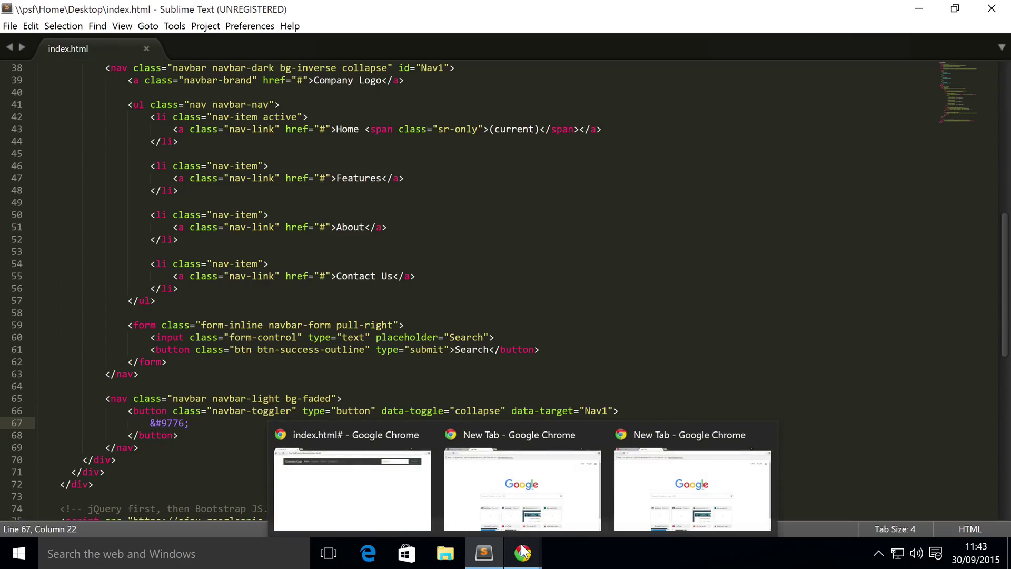
{"action": "mouse_move", "coordinate": [512, 540]}
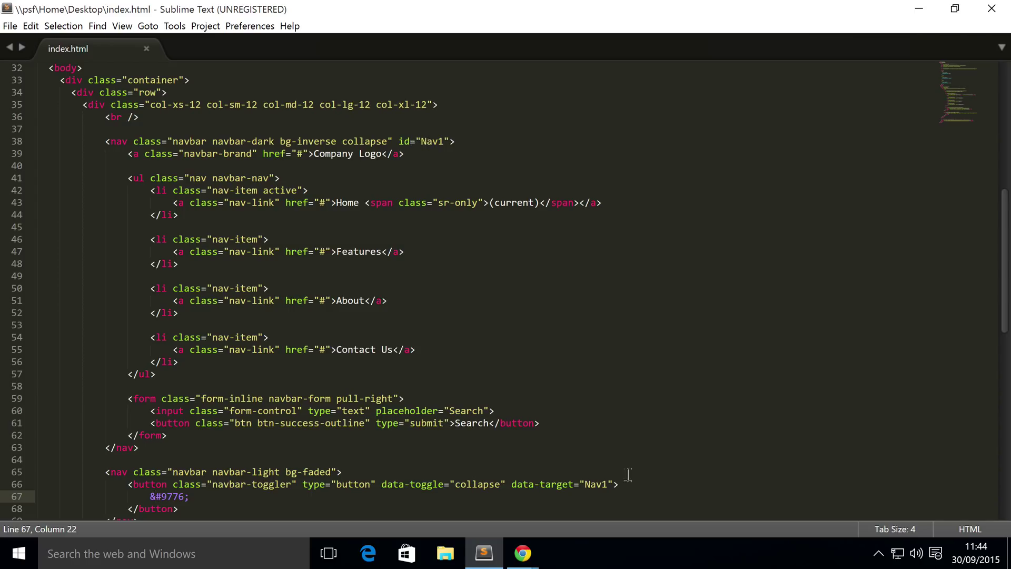
{"action": "mouse_move", "coordinate": [619, 476]}
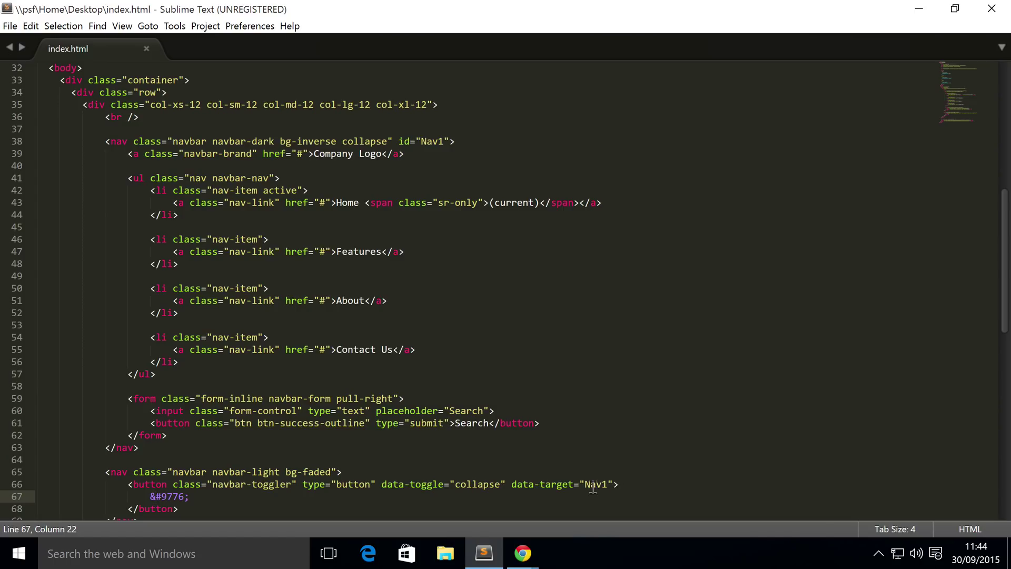
Step: Change the toggler's data-target from Nav1 to #Nav1 and save index.html
{"action": "left_click", "coordinate": [583, 484]}
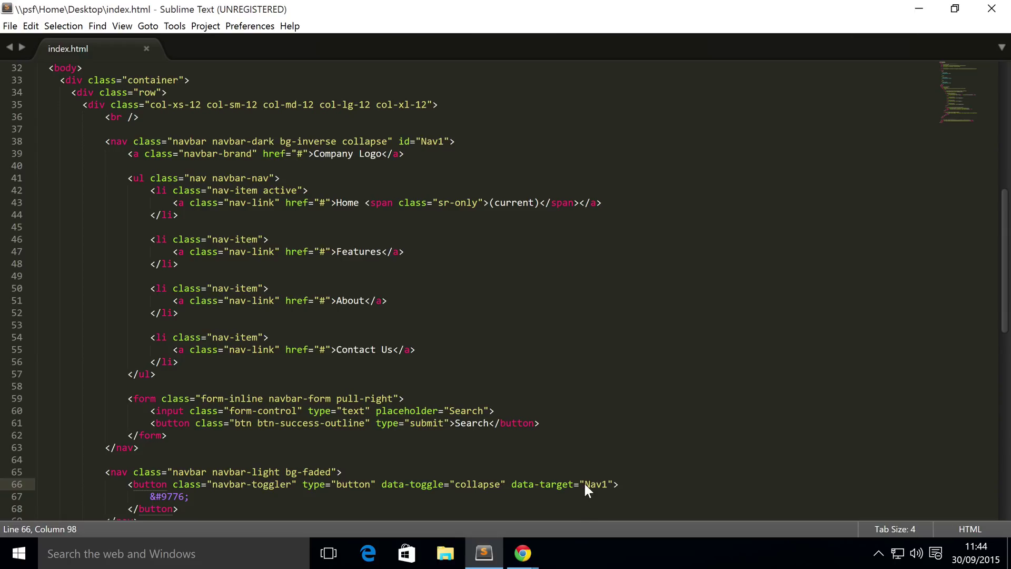
{"action": "mouse_move", "coordinate": [616, 456]}
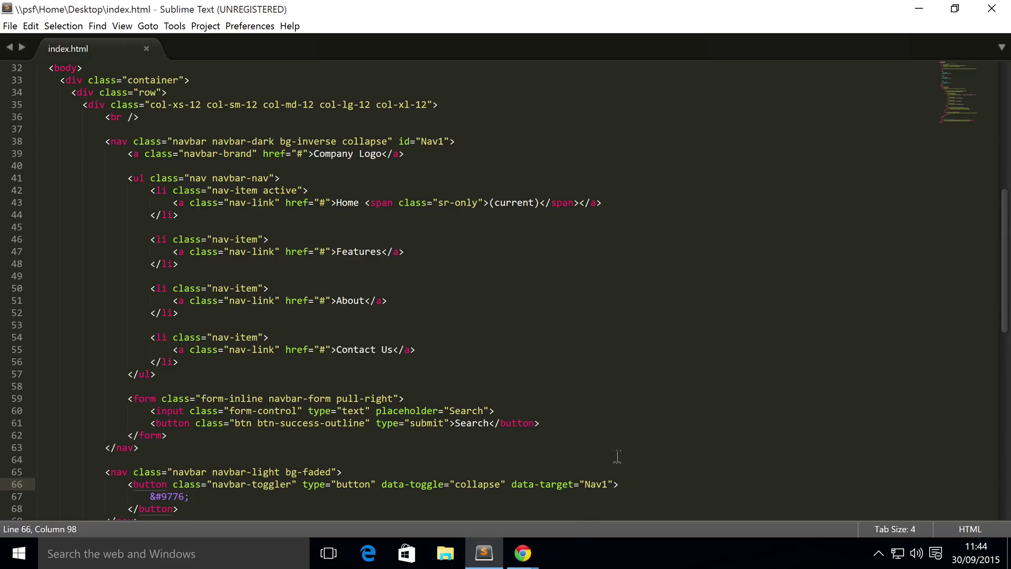
{"action": "type", "text": "#"}
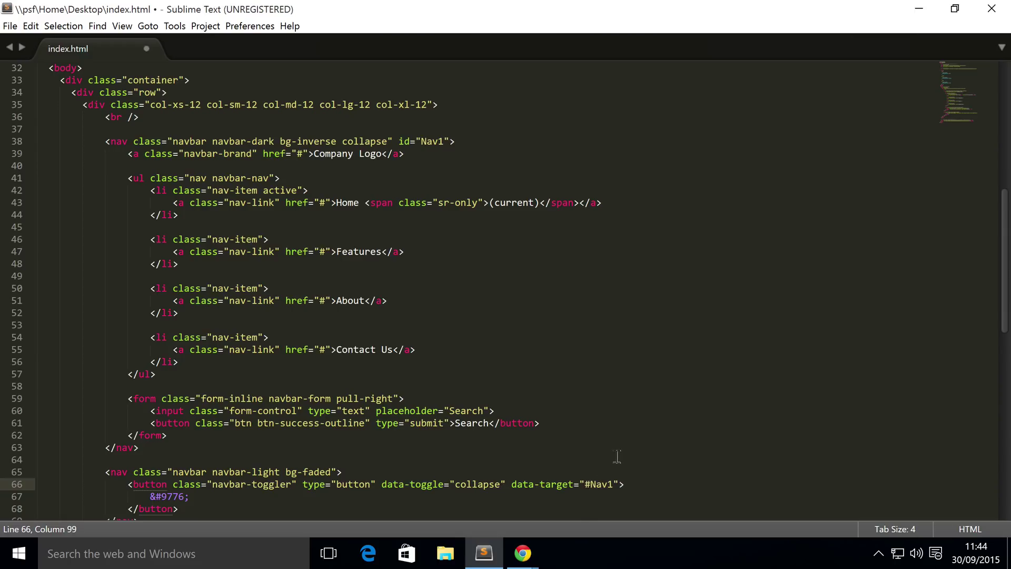
{"action": "key", "text": "ctrl+s"}
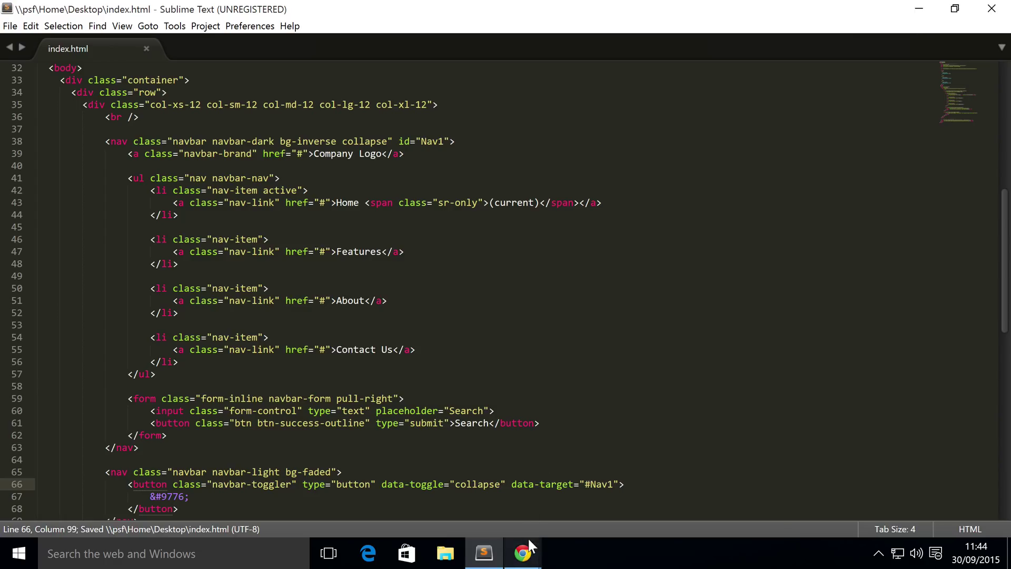
Step: Reload the page in Chrome and toggle the dark navbar closed and open with the hamburger button
{"action": "left_click", "coordinate": [522, 552]}
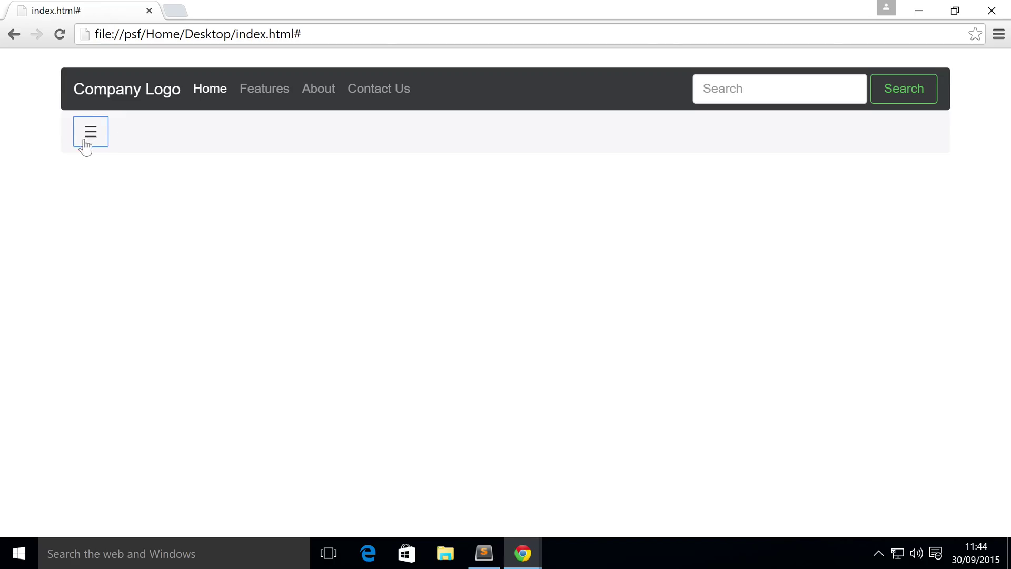
{"action": "mouse_move", "coordinate": [126, 154]}
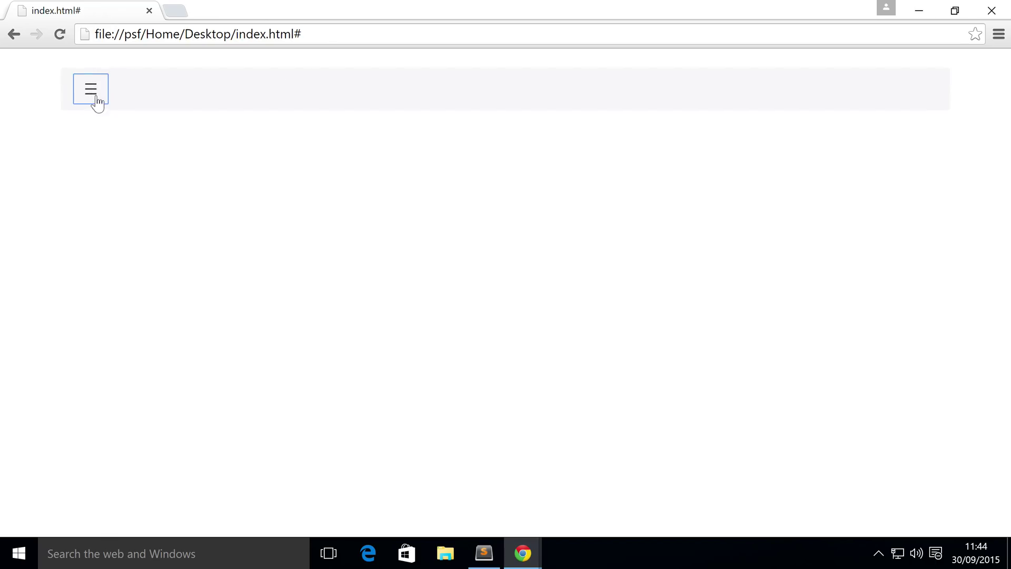
{"action": "left_click", "coordinate": [91, 87]}
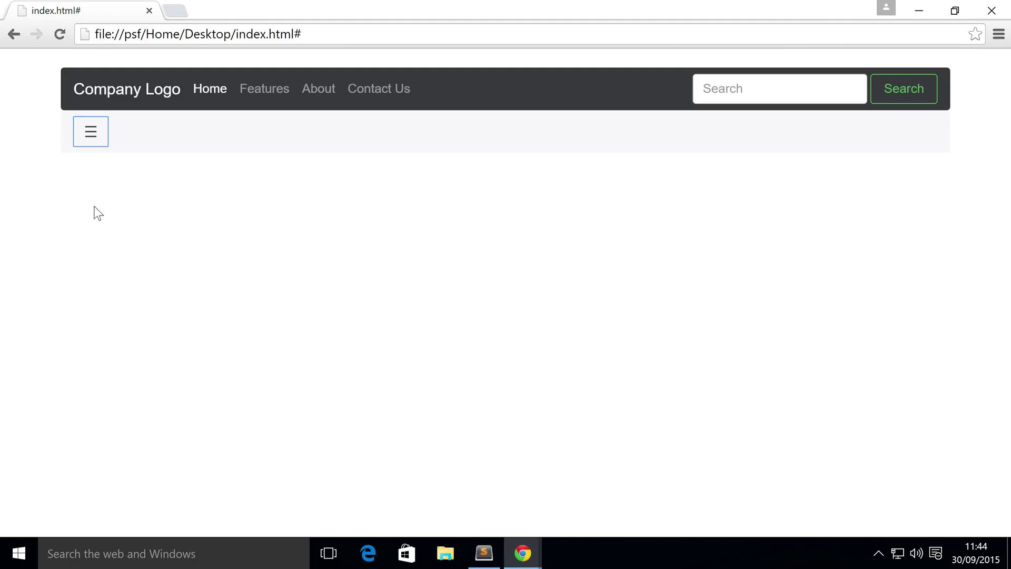
{"action": "mouse_move", "coordinate": [95, 207]}
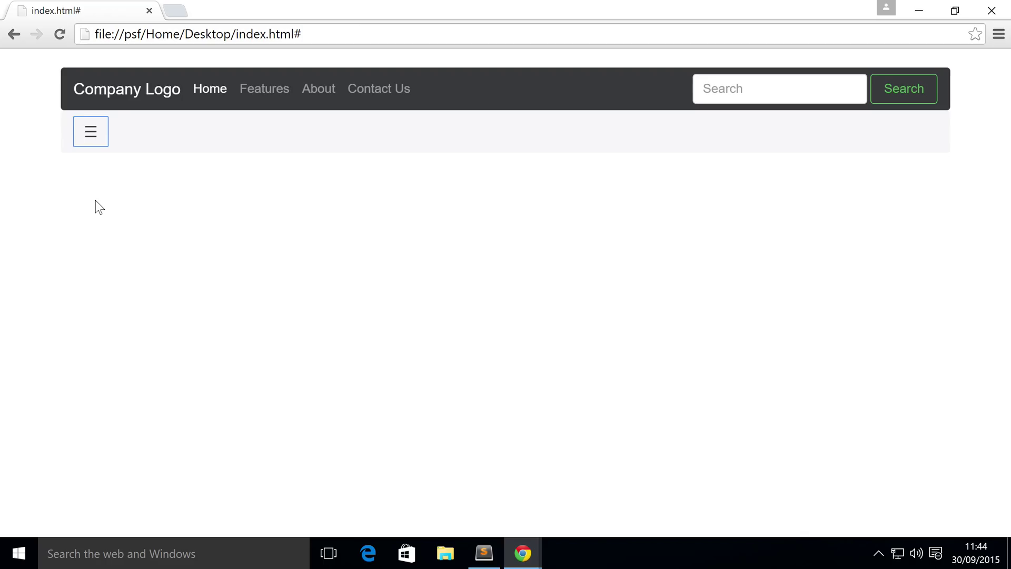
{"action": "mouse_move", "coordinate": [126, 203]}
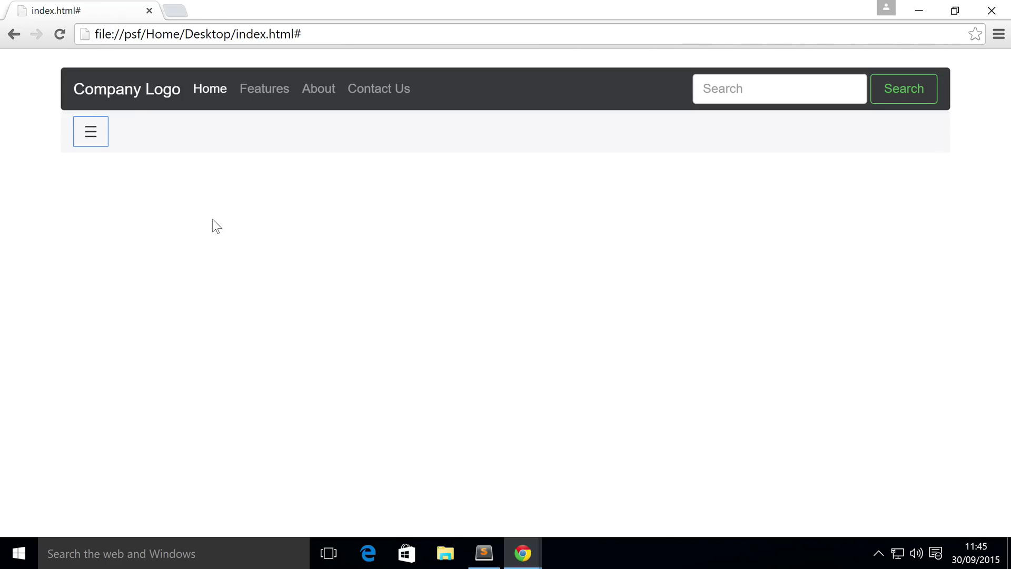
{"action": "mouse_move", "coordinate": [200, 199]}
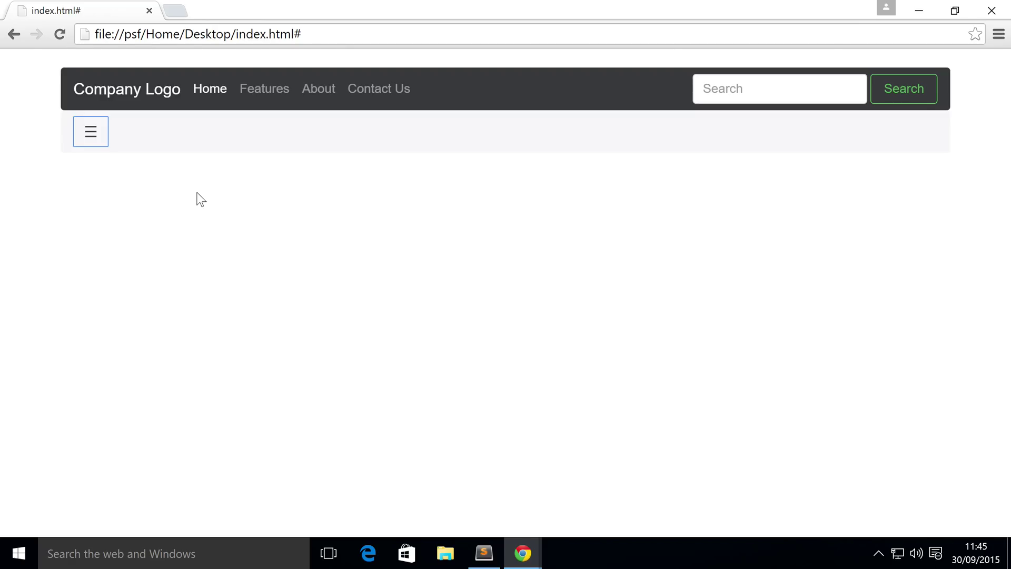